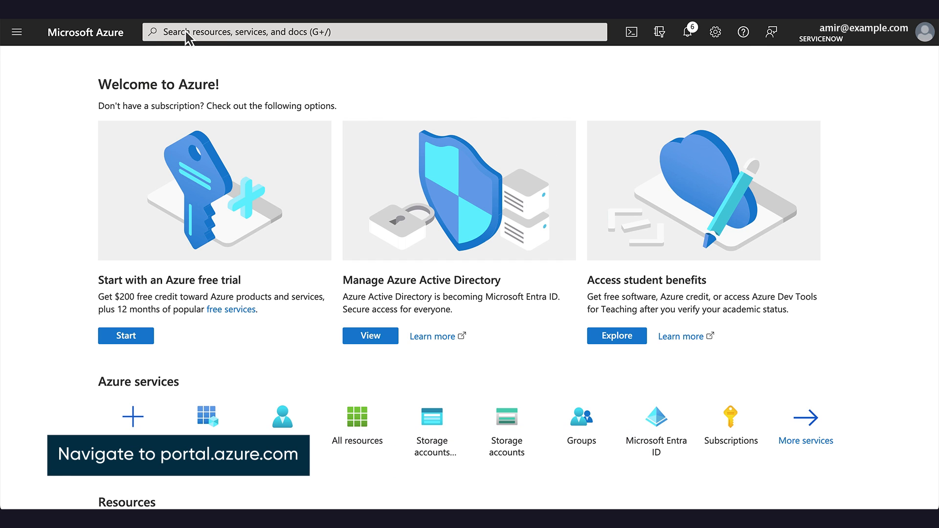
Step: Reach App registrations, list Owned applications and begin a new registration
click(375, 32)
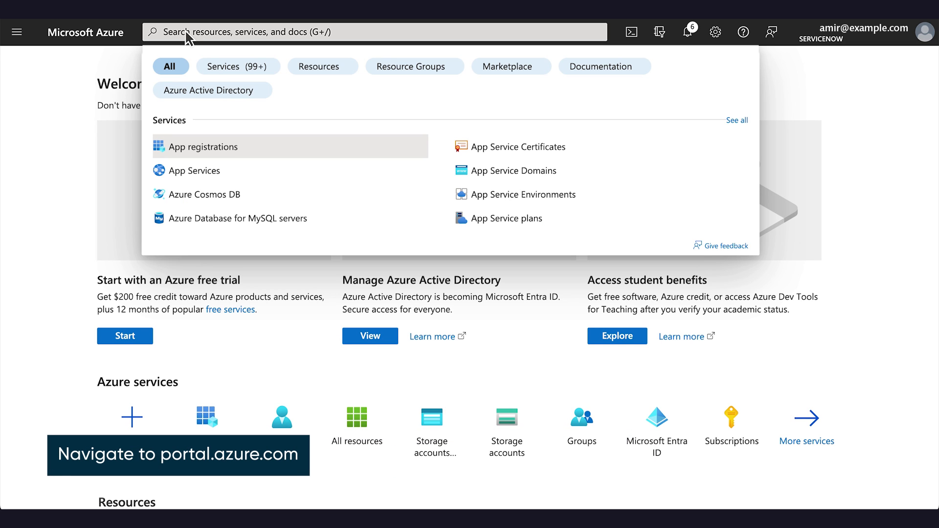
click(204, 146)
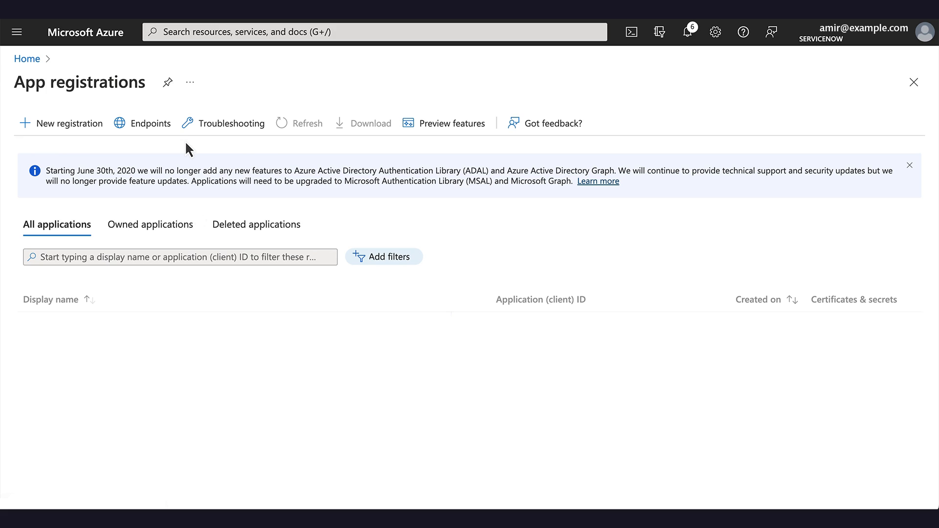
click(151, 224)
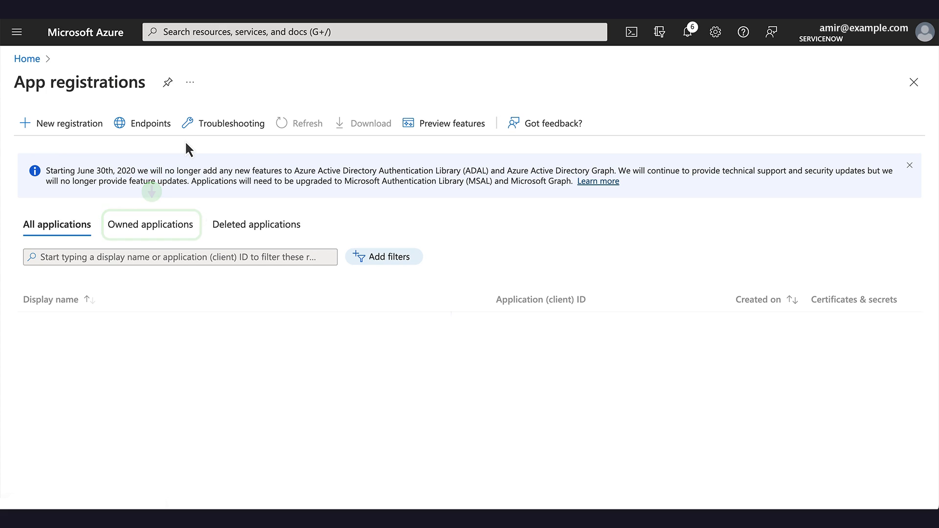
click(150, 225)
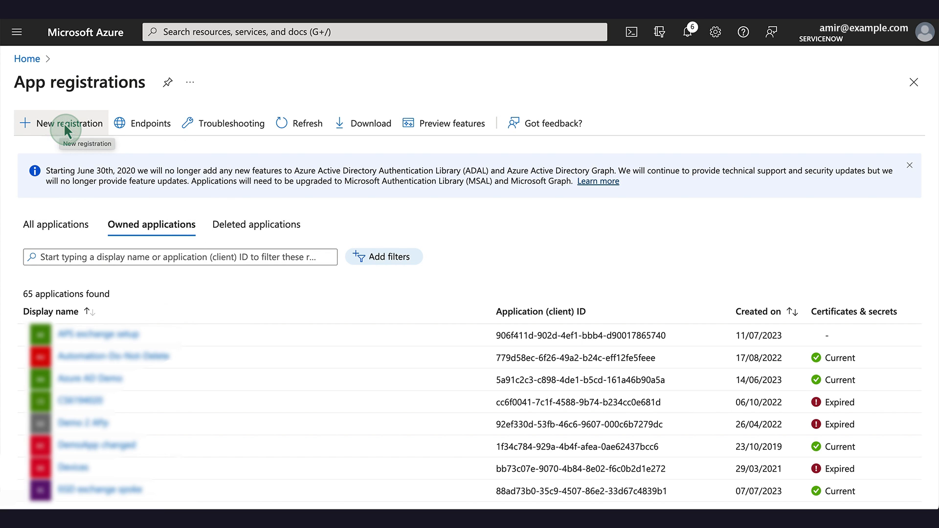
click(60, 123)
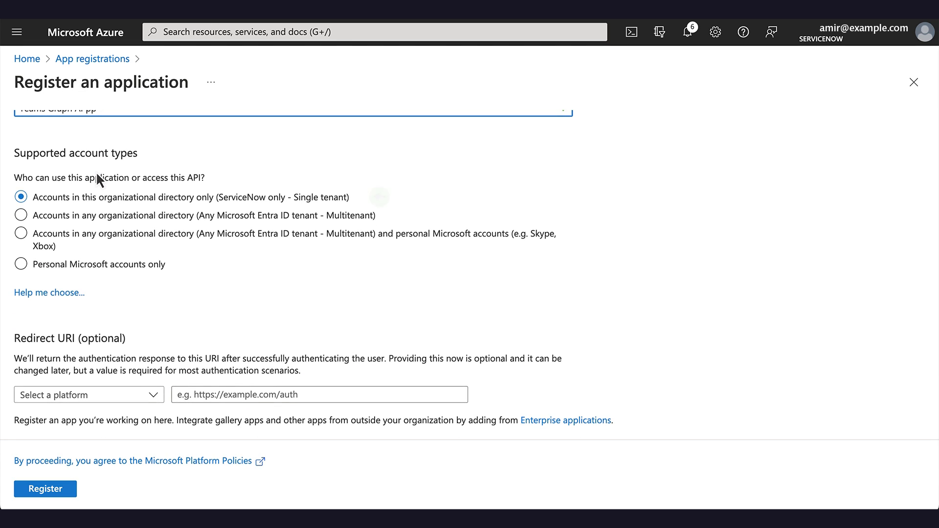
click(21, 197)
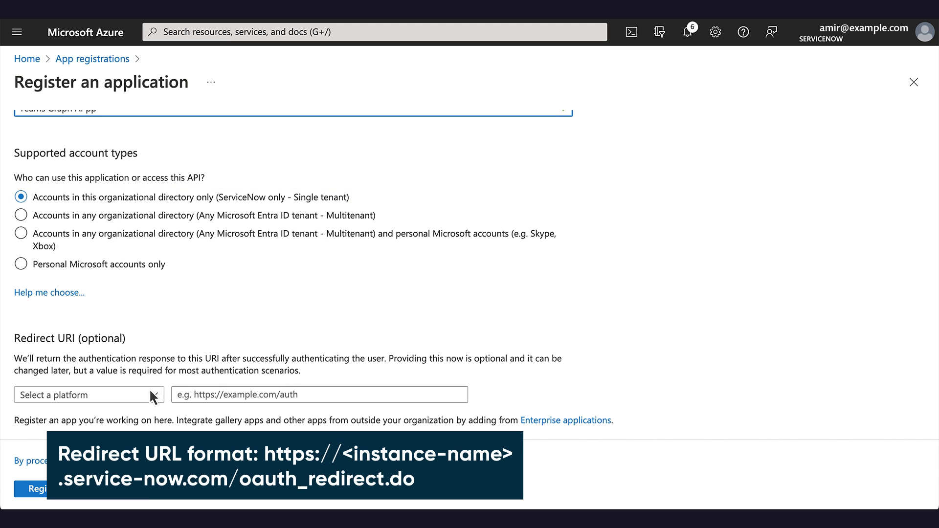
click(88, 394)
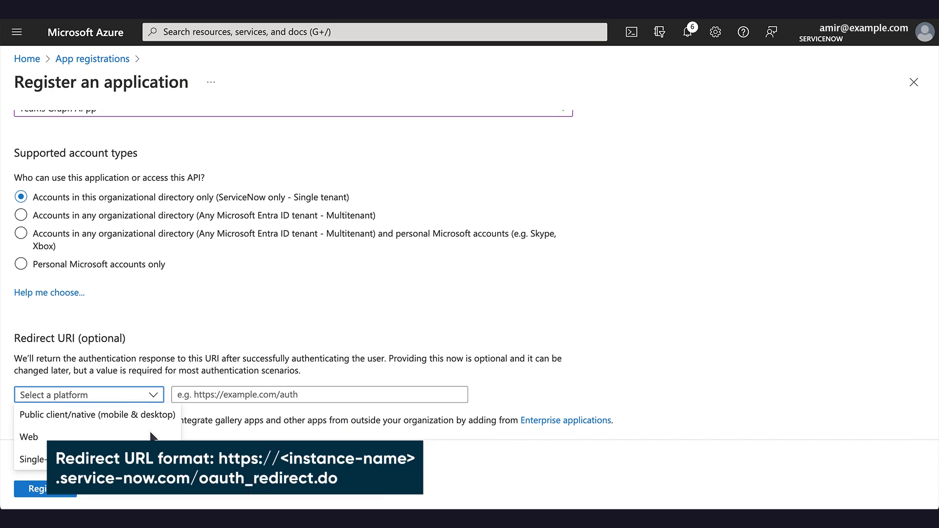
click(28, 437)
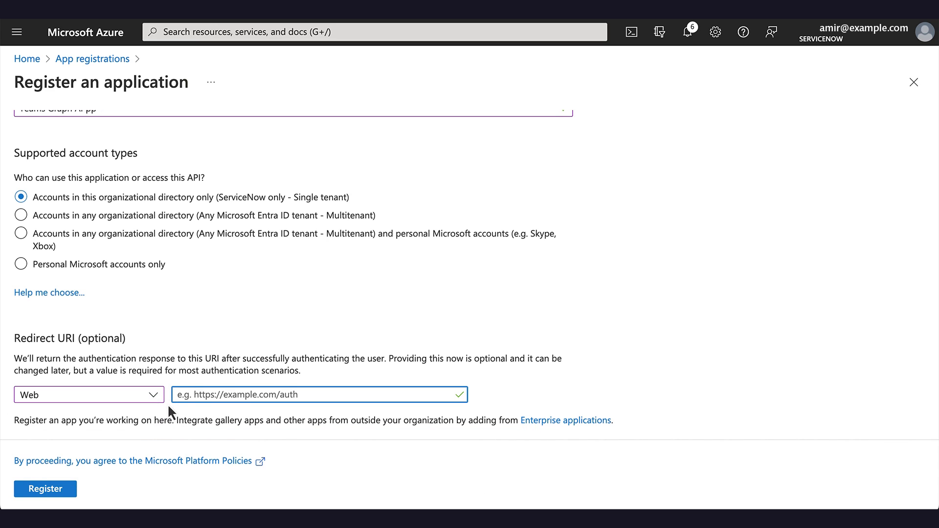
text(https://<instance-name>.service-now.com/oauth_redirect.do)
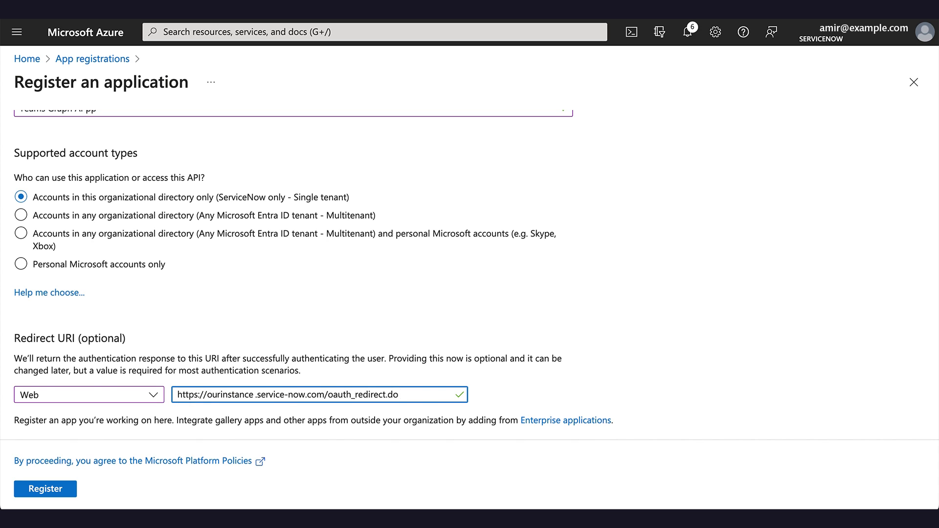
double_click(226, 394)
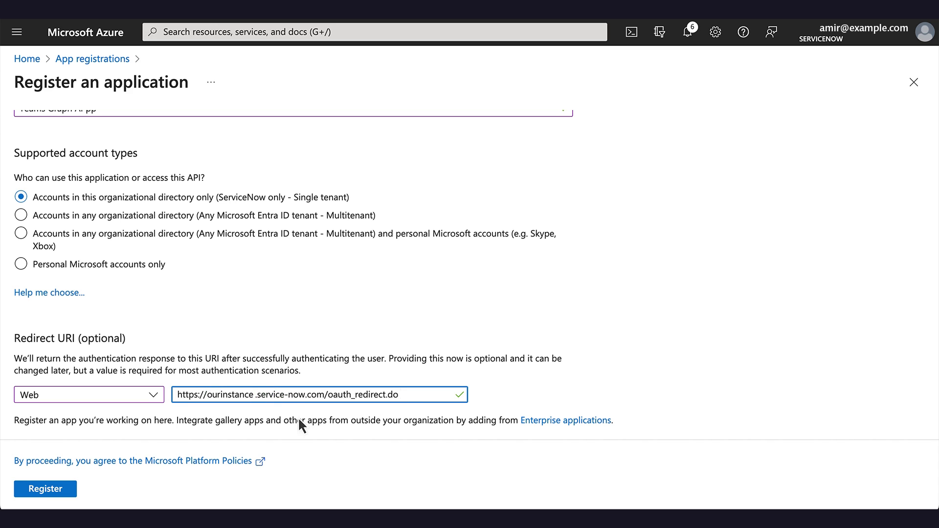
click(45, 489)
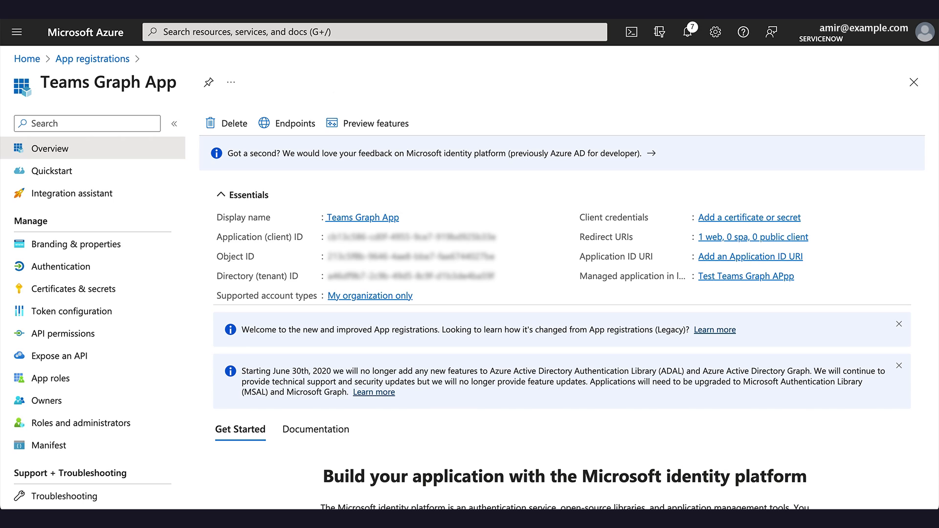
mouse_move(818, 186)
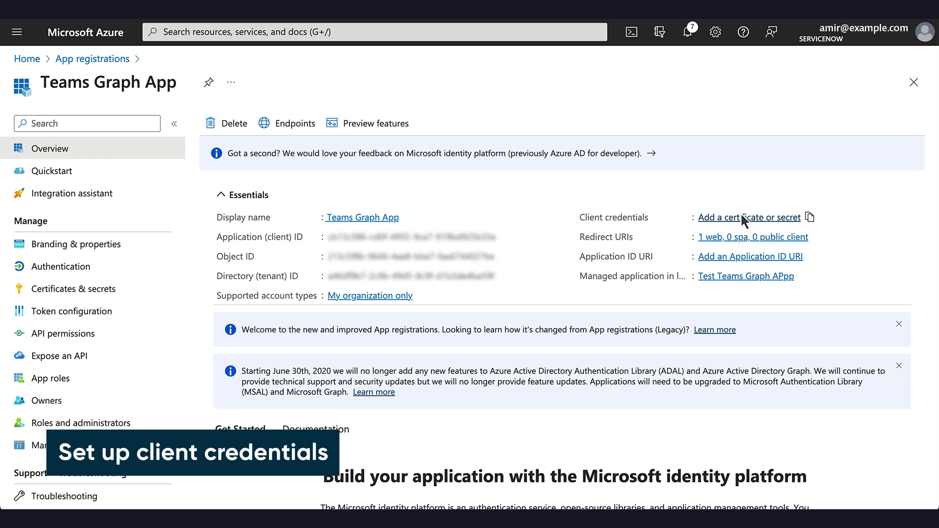
Step: Create a client secret described Graph Spoke with the recommended 180-day expiry
click(749, 218)
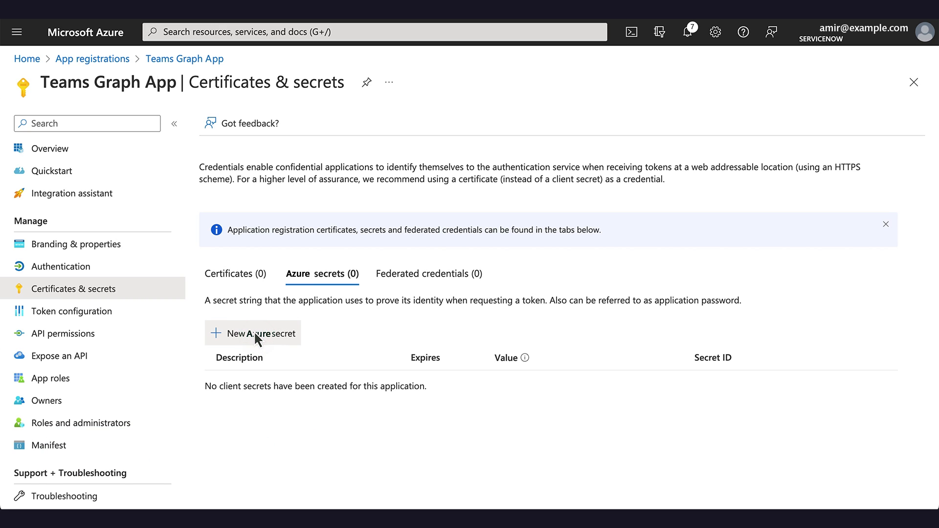
click(253, 332)
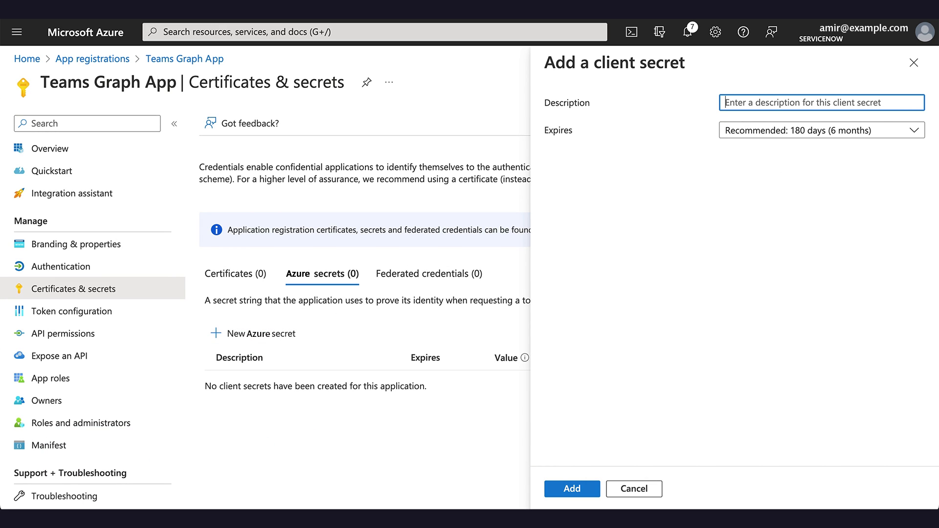
text(Graph Spoke)
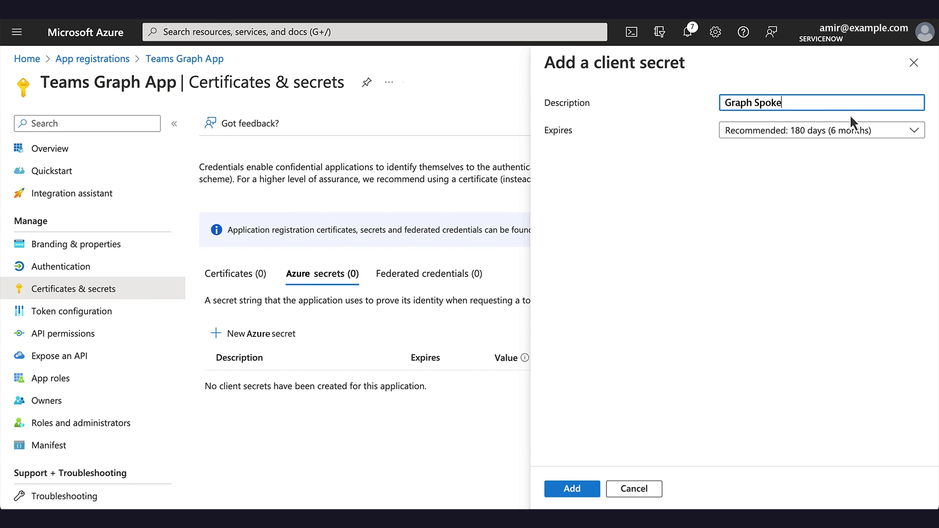
click(821, 130)
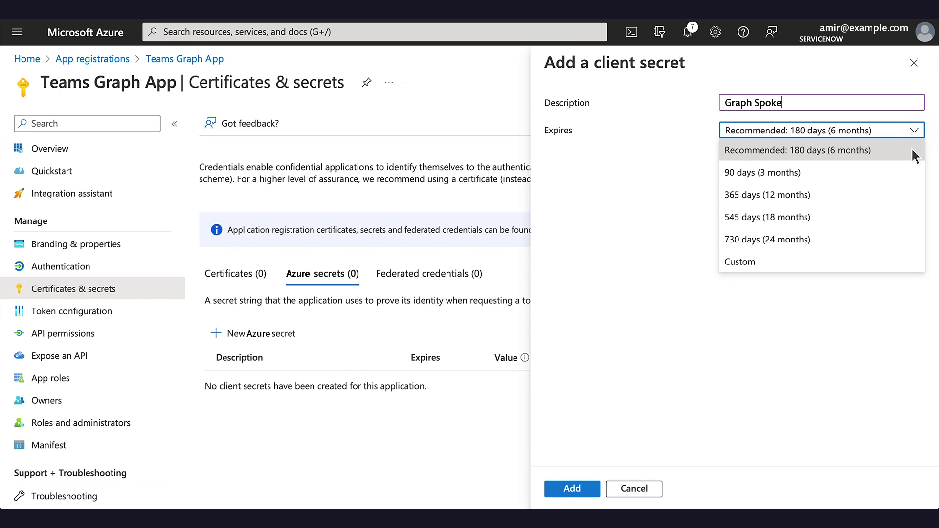
click(796, 149)
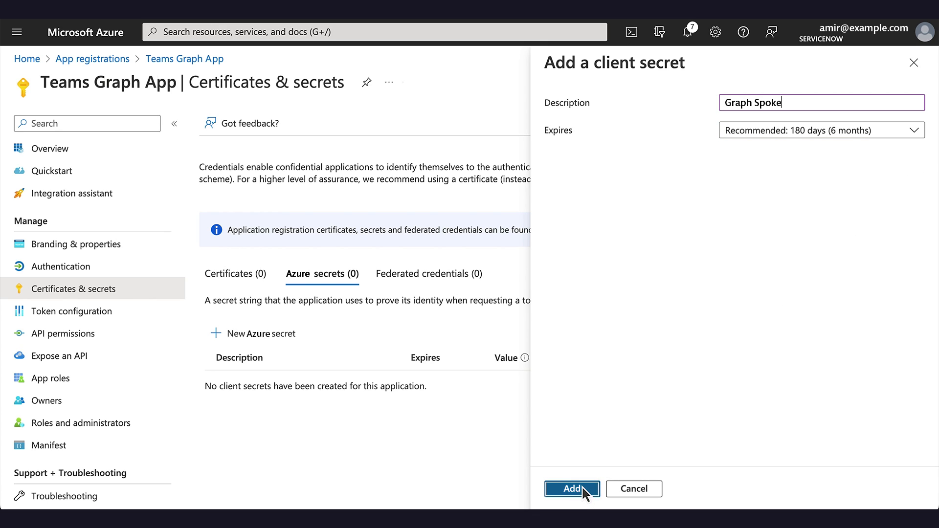
click(570, 489)
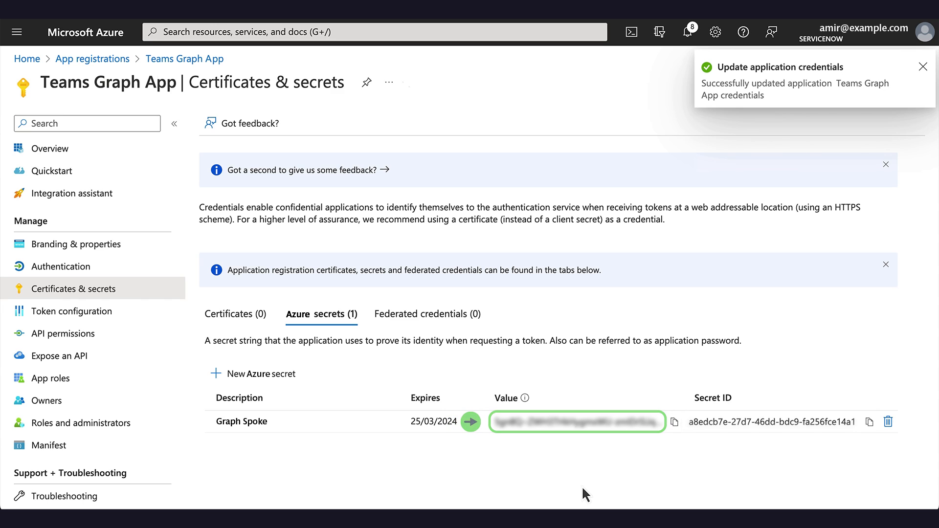
Step: Copy the new Graph Spoke secret's value
click(675, 422)
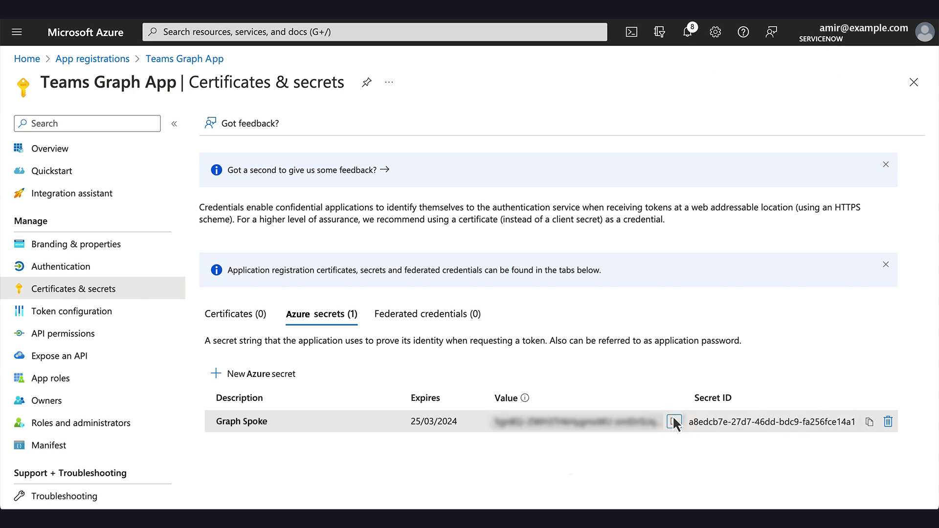
click(63, 333)
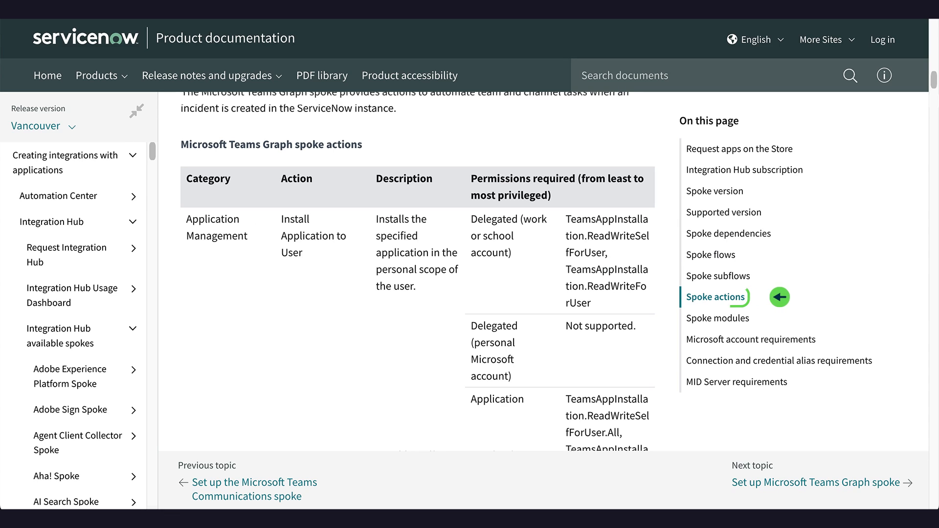
click(716, 297)
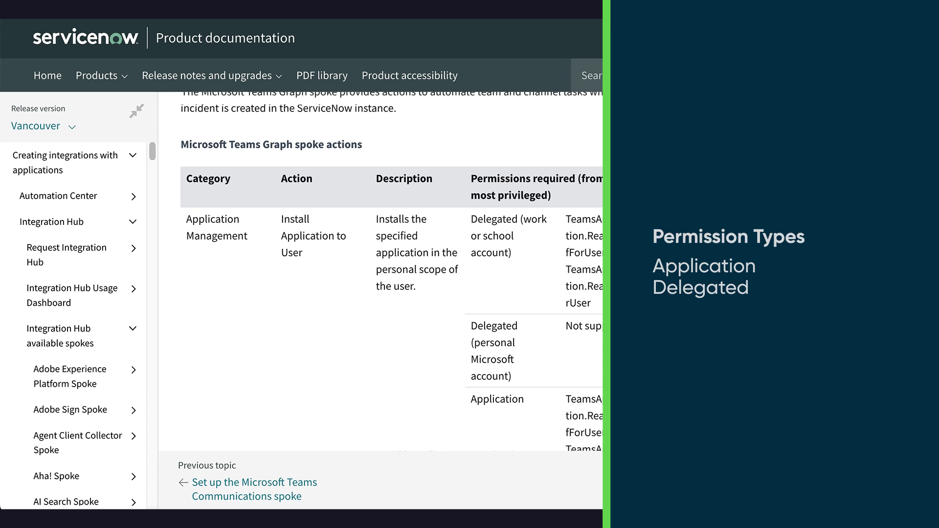
scroll(down, 3)
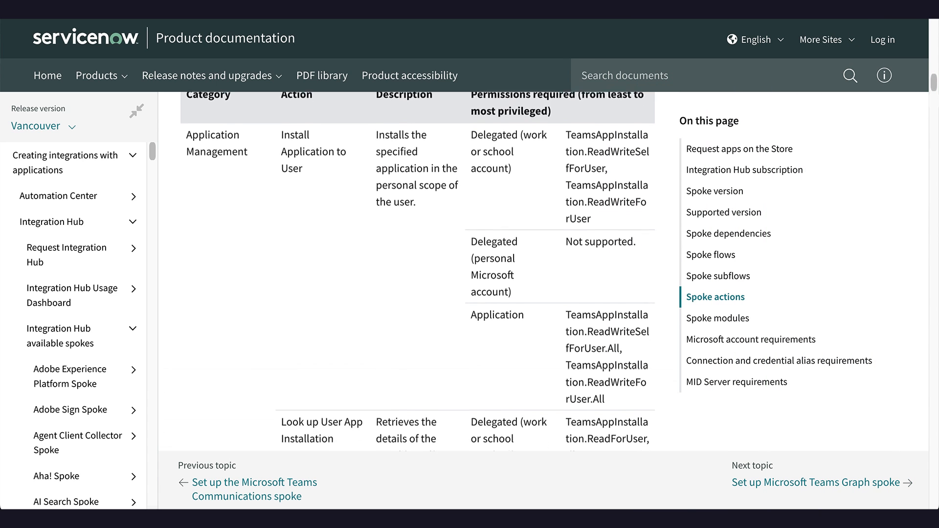
scroll(down, 3)
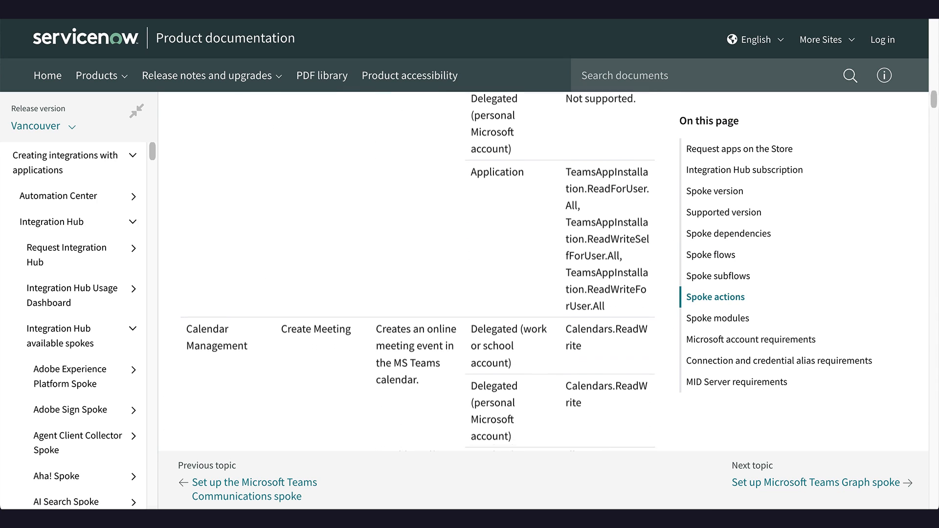
scroll(down, 3)
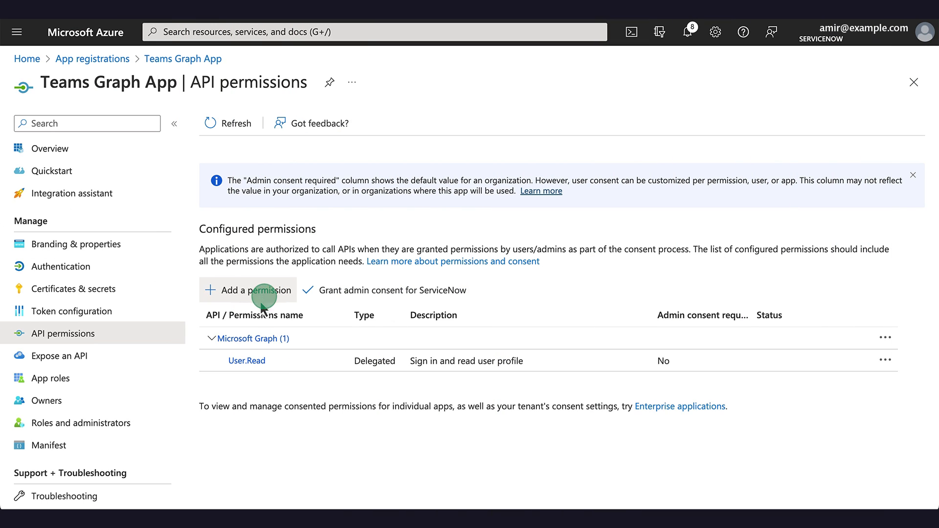
Step: Add the Microsoft Graph application permission Calendars.ReadWrite, found by searching 'Calenda'
click(248, 289)
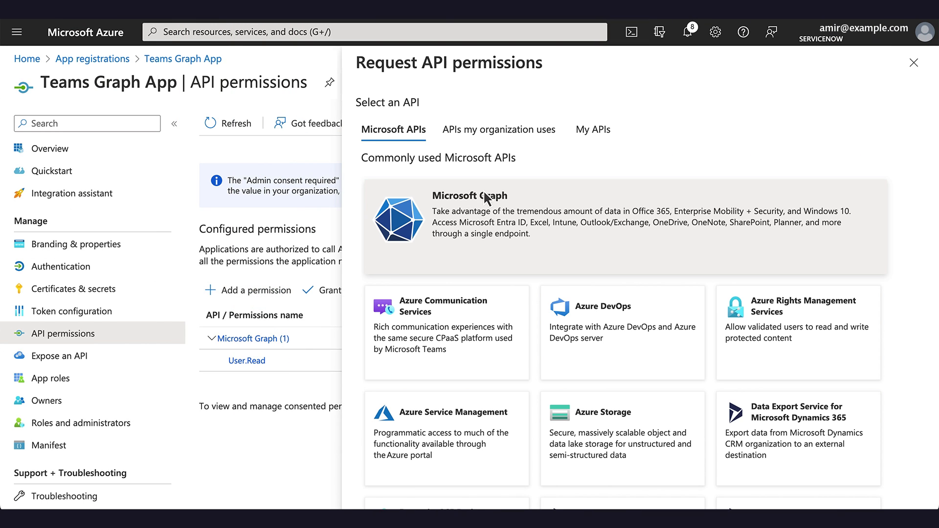
click(470, 215)
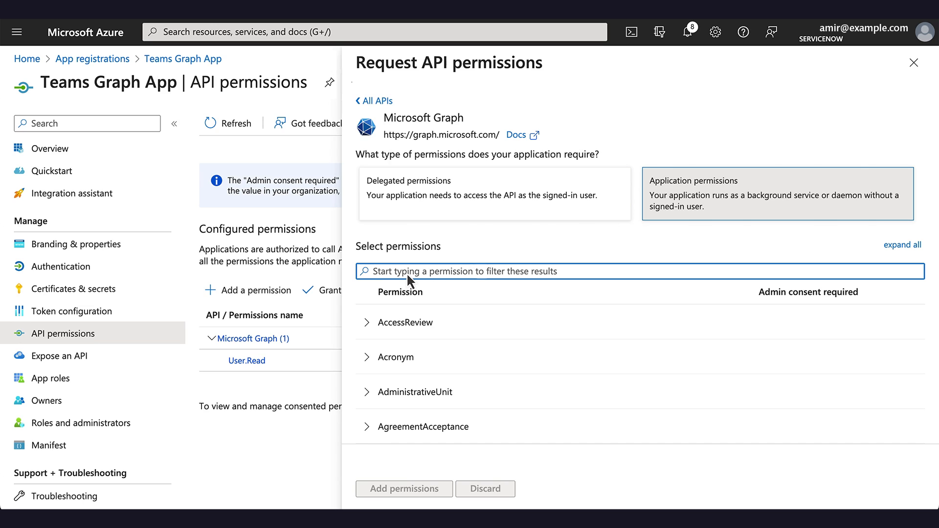
text(Calenda)
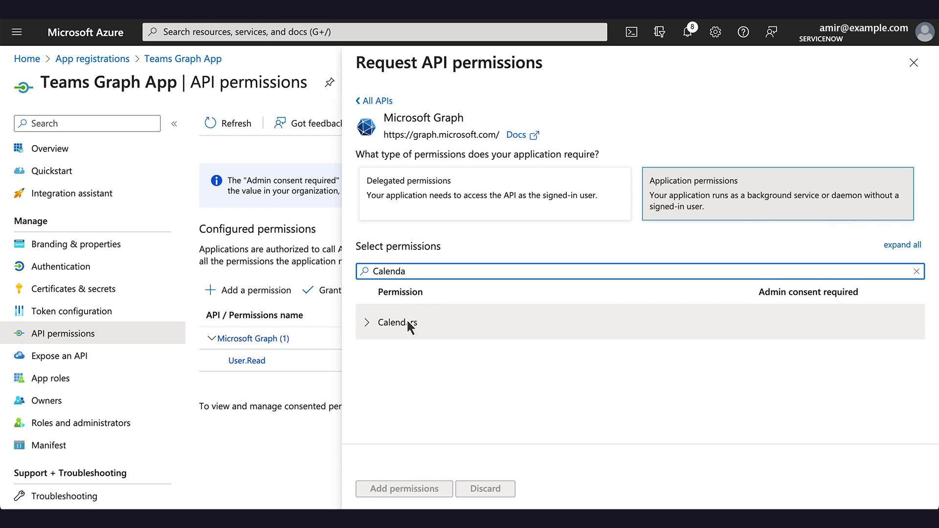
click(388, 323)
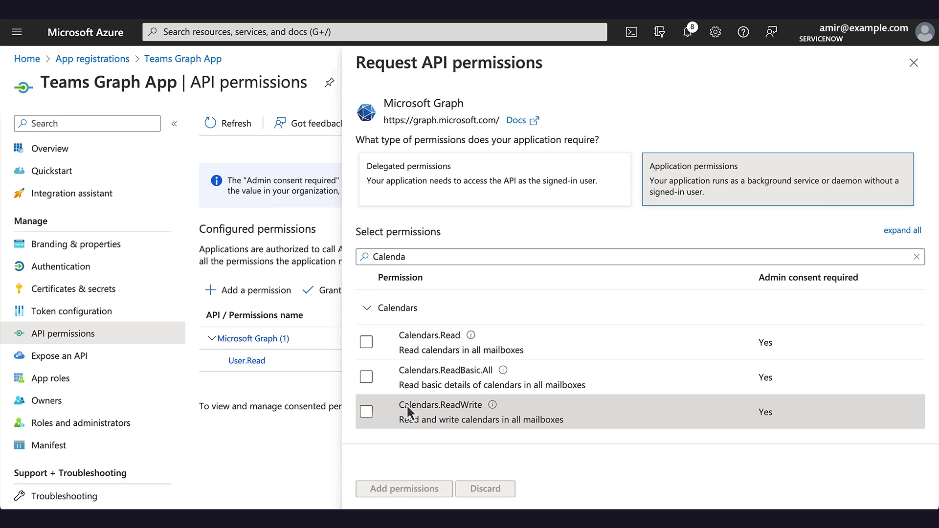
click(366, 412)
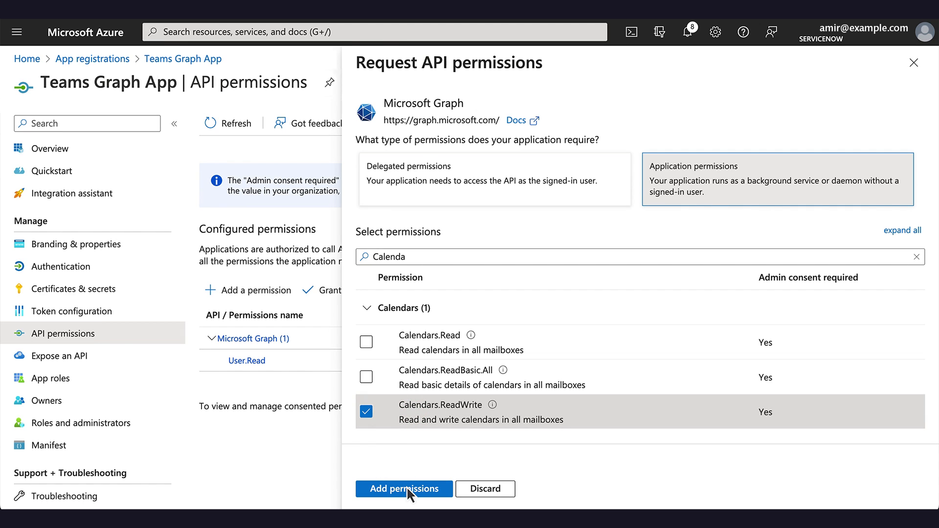
click(404, 490)
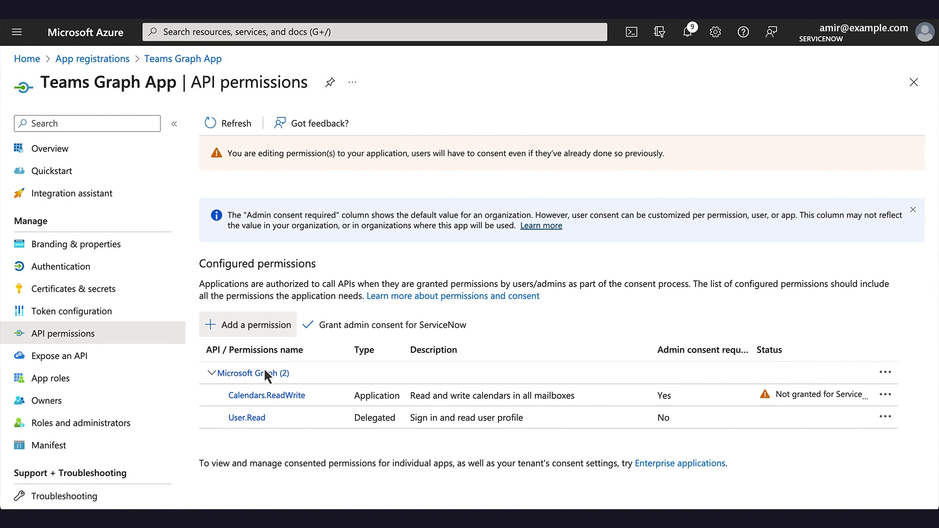
Step: Add the Microsoft Graph delegated permission ChannelMember.ReadWrite.All, found by searching 'channelMe'
click(254, 325)
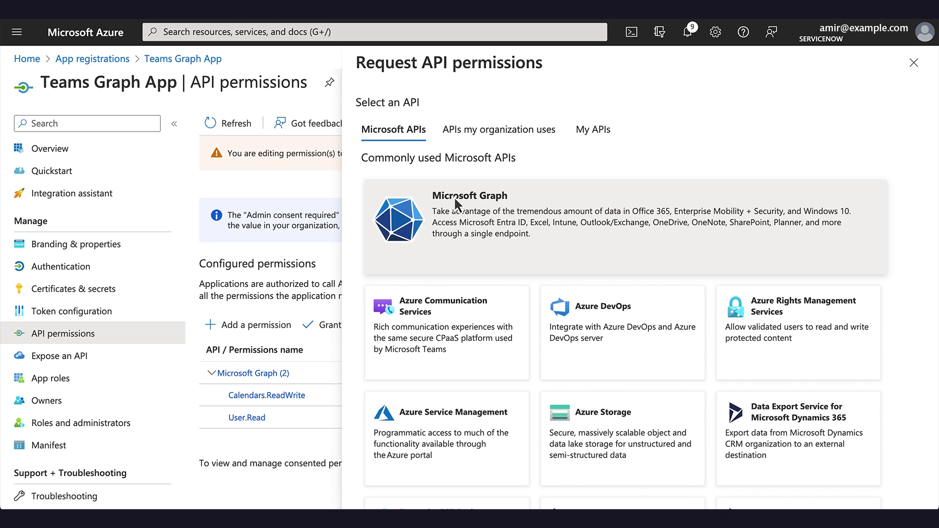
click(471, 215)
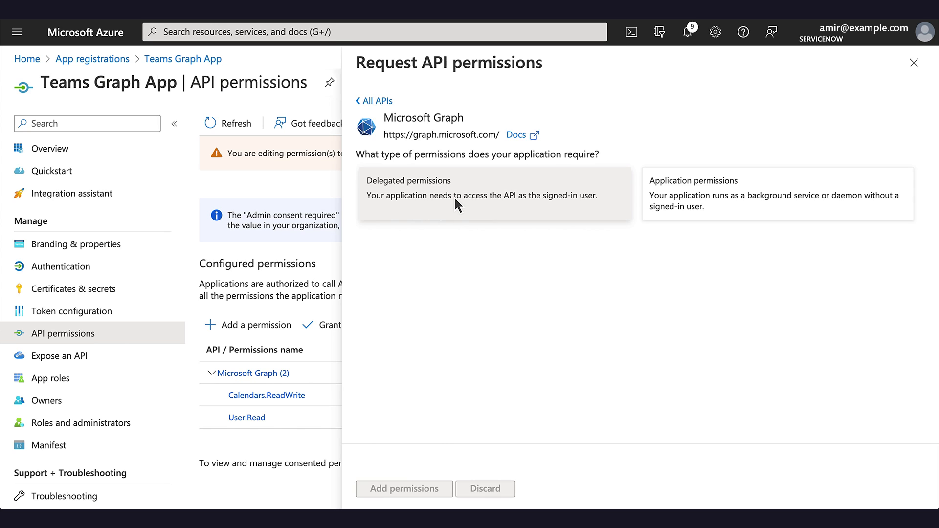
text(channelMe)
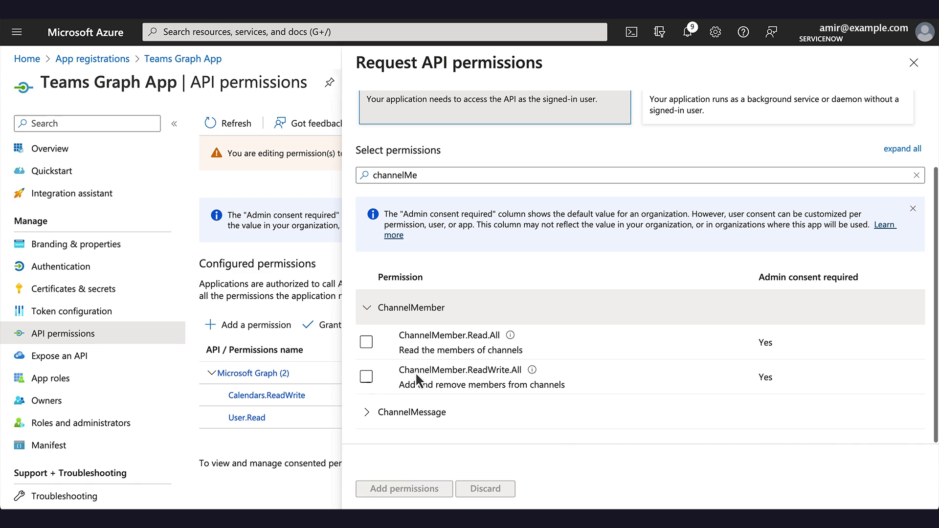
click(366, 375)
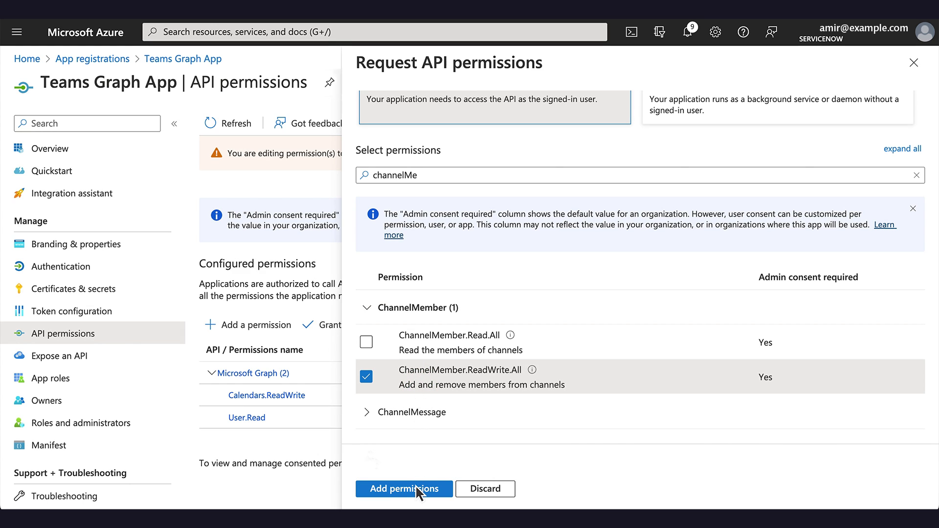
click(404, 490)
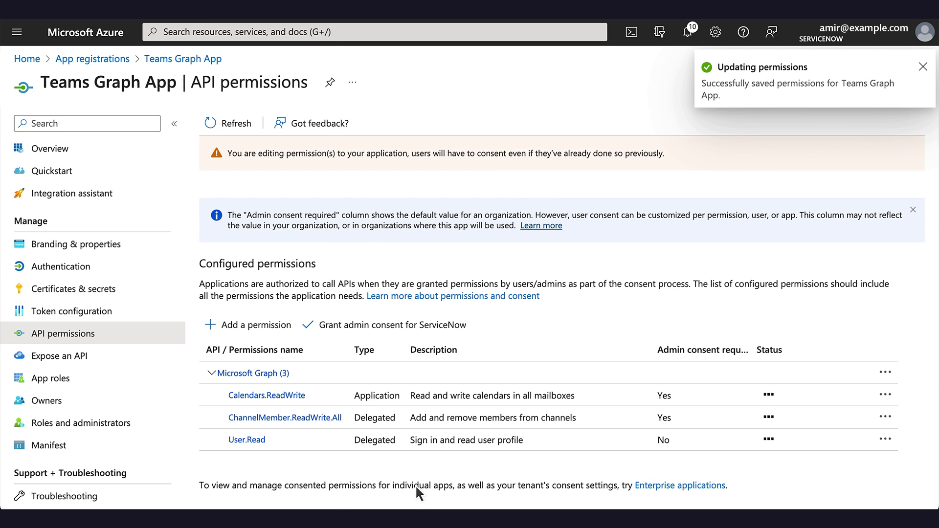
click(923, 67)
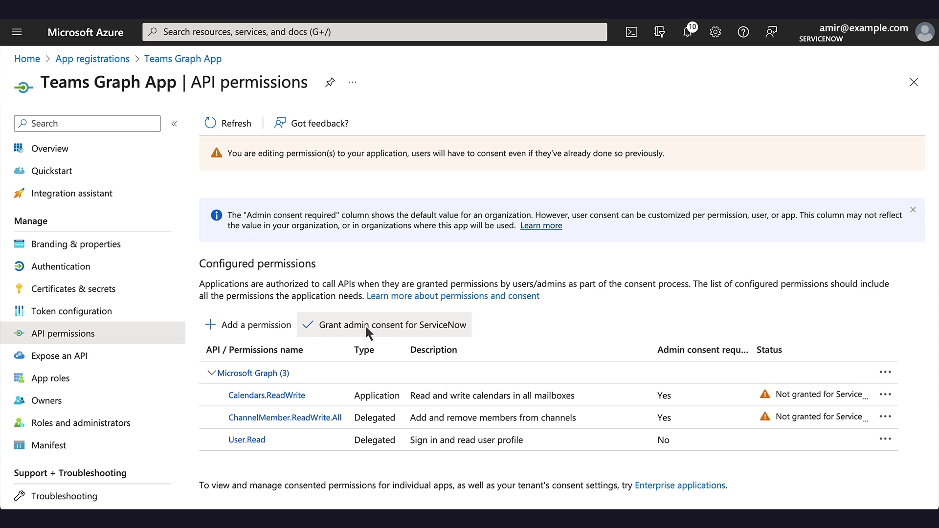
Step: Grant admin consent for ServiceNow, confirm it, and return to the app's Overview
click(390, 324)
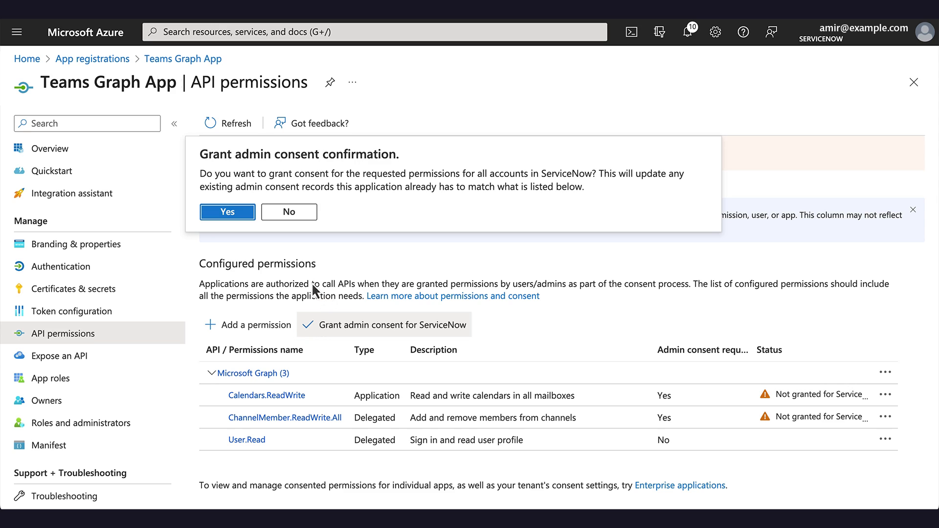
click(227, 211)
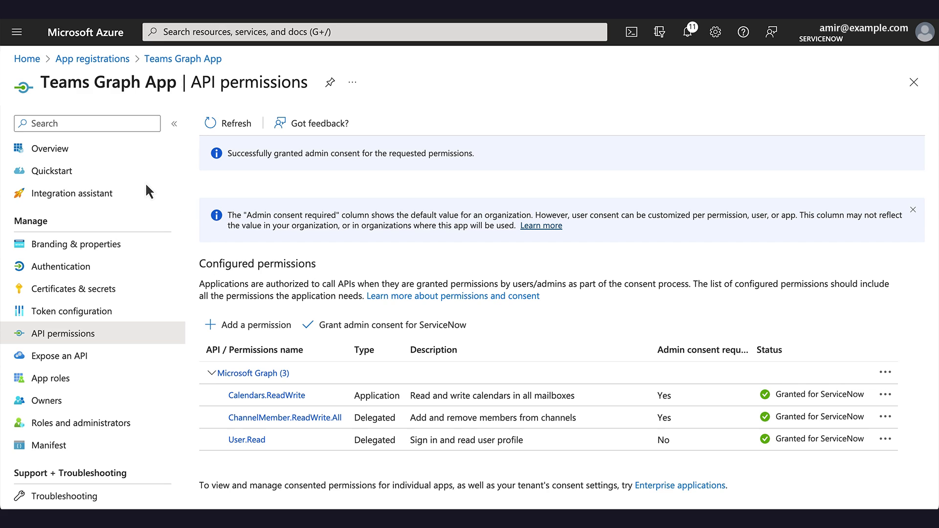
mouse_move(53, 154)
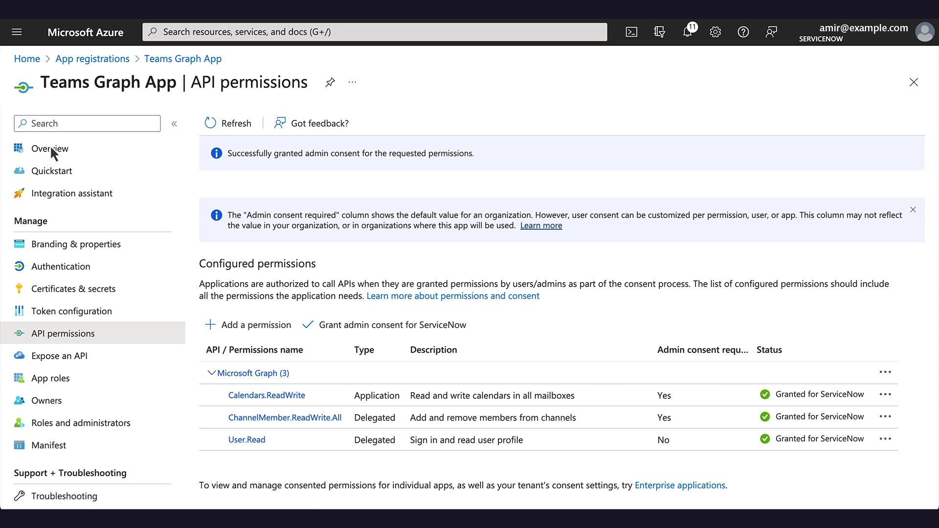
click(49, 149)
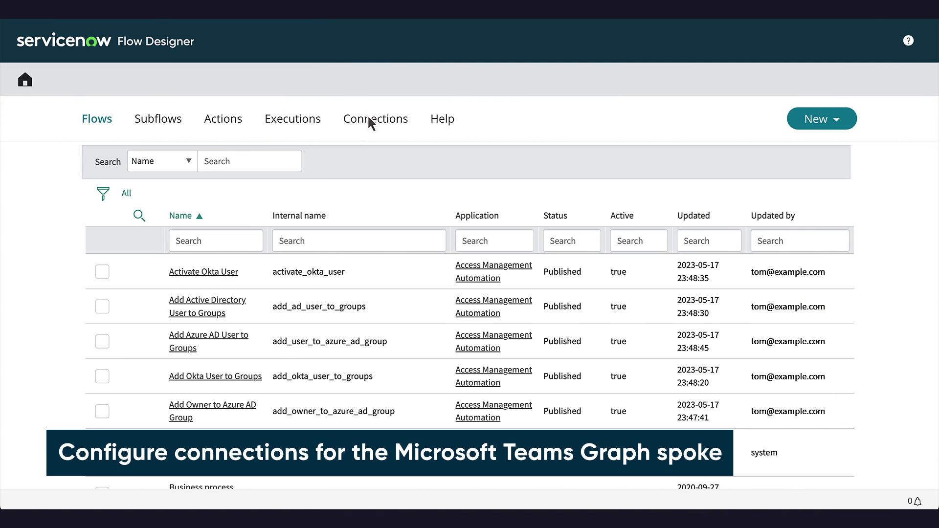
Step: Search Connections for 'Microsoft teams' and view details of the Teams Graph spoke card
click(375, 118)
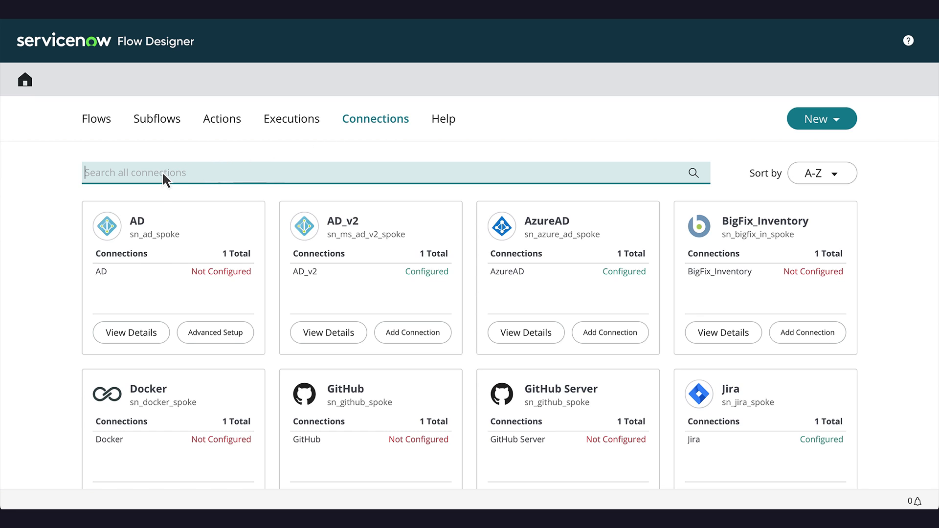
text(Microsoft teams)
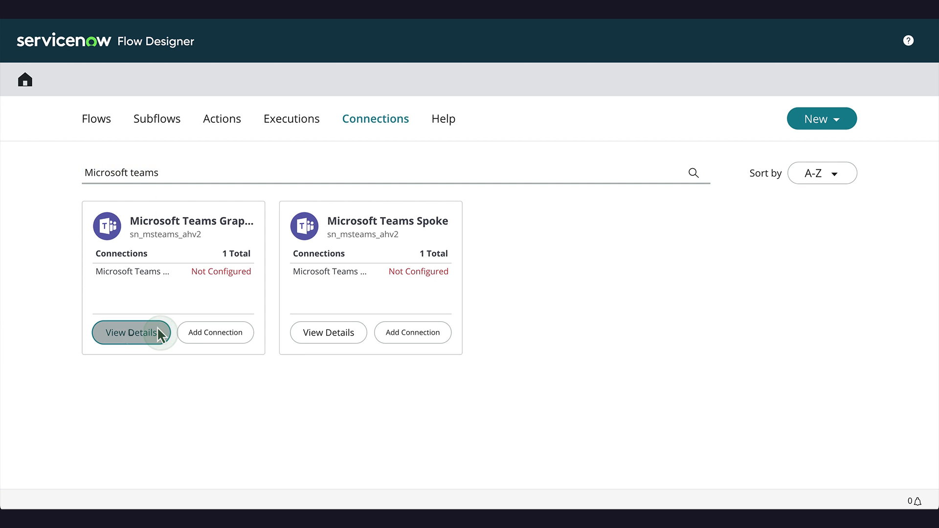
click(131, 333)
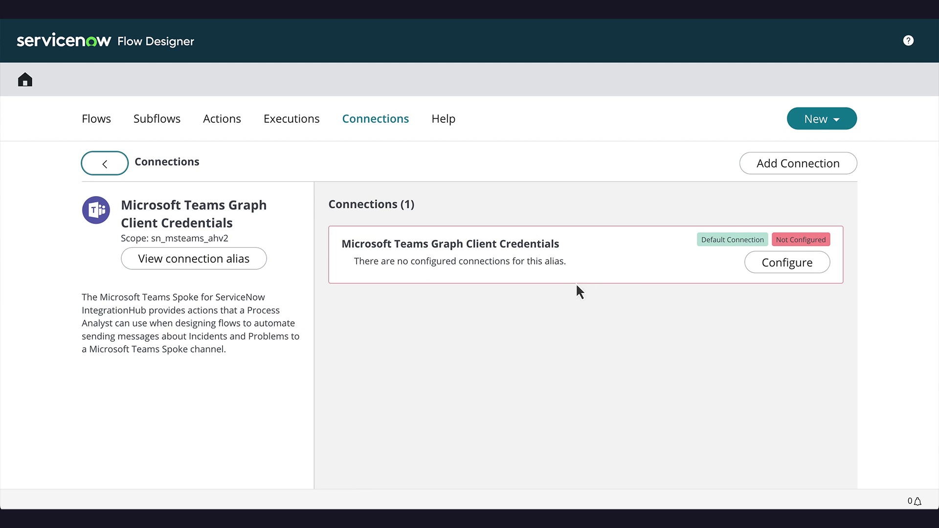
Step: Configure the Graph Client Credentials connection with the login.microsoftonline.com token URL, client ID and secret, and get the OAuth token
click(787, 262)
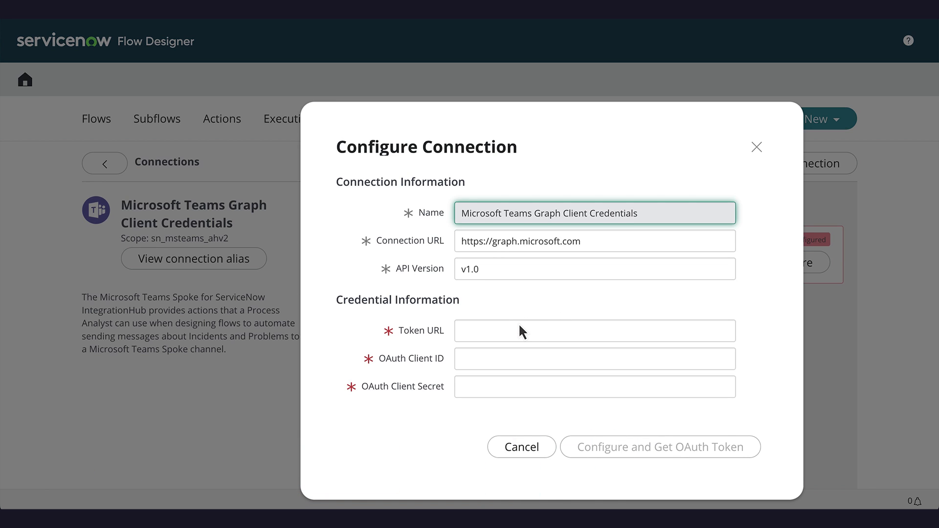
click(594, 331)
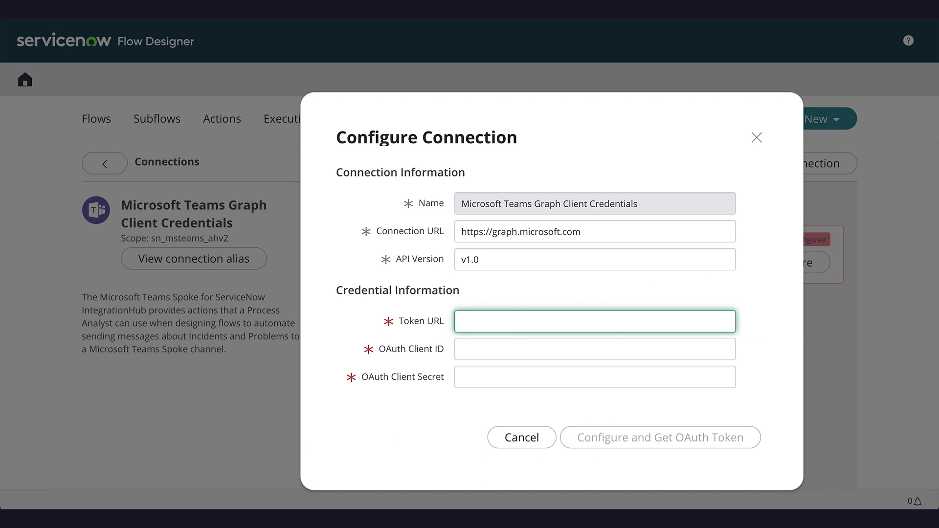
text(https://login.microsoftonline.com/a46df9b7-2c9b-49d5-8c9f-d1b3de4ba59f/oauth2/v2.0/token)
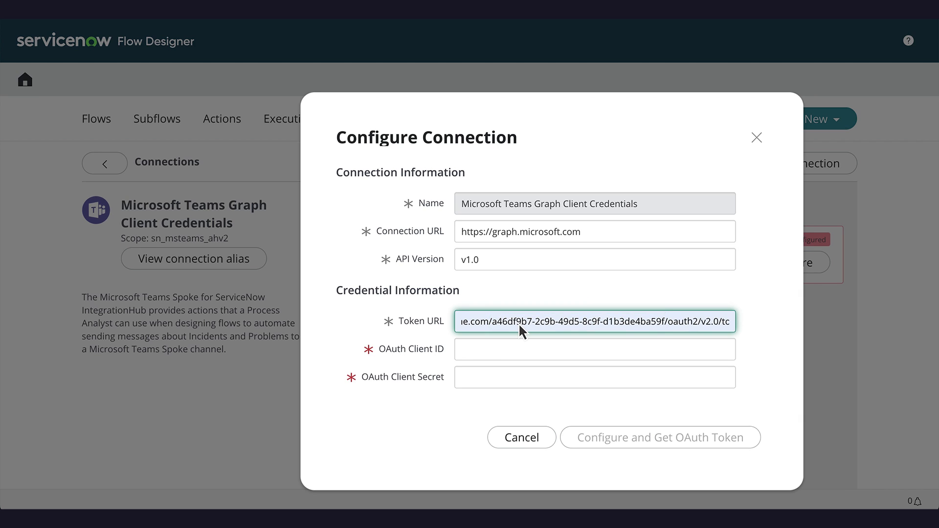
click(594, 350)
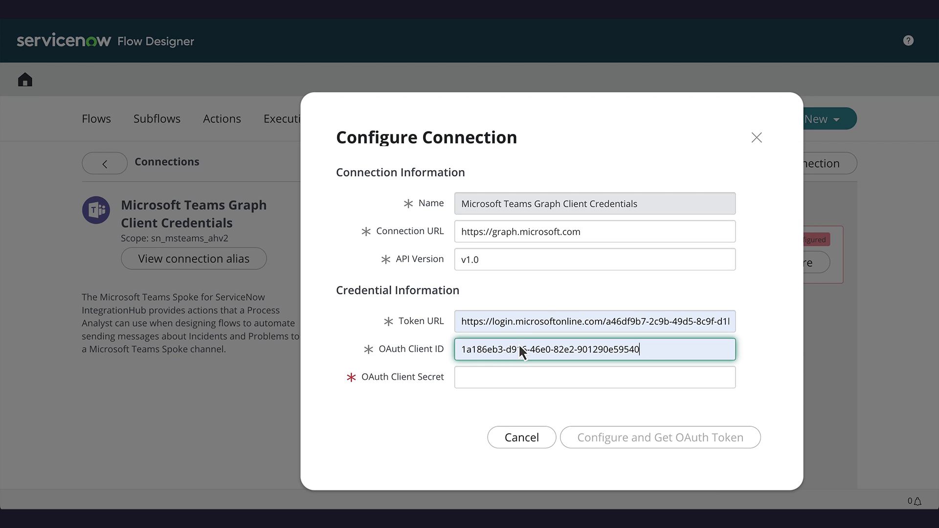
click(594, 377)
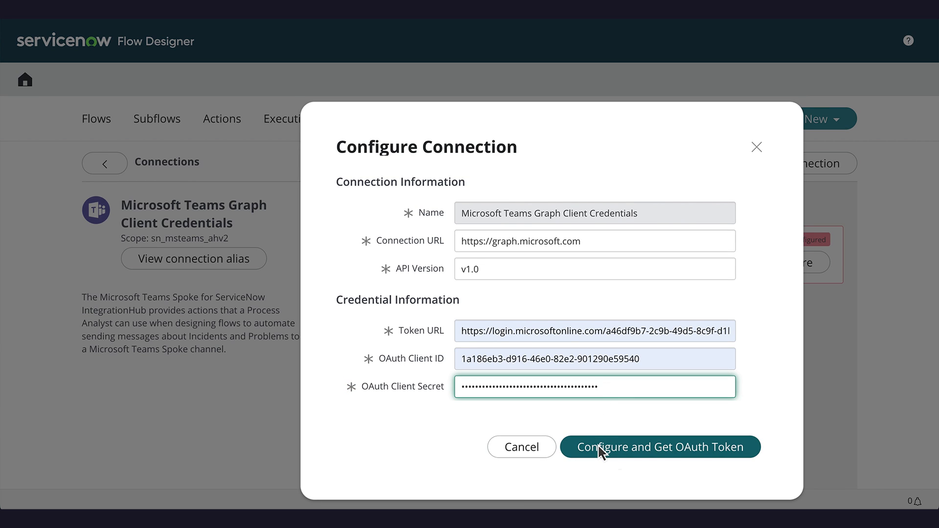
click(660, 447)
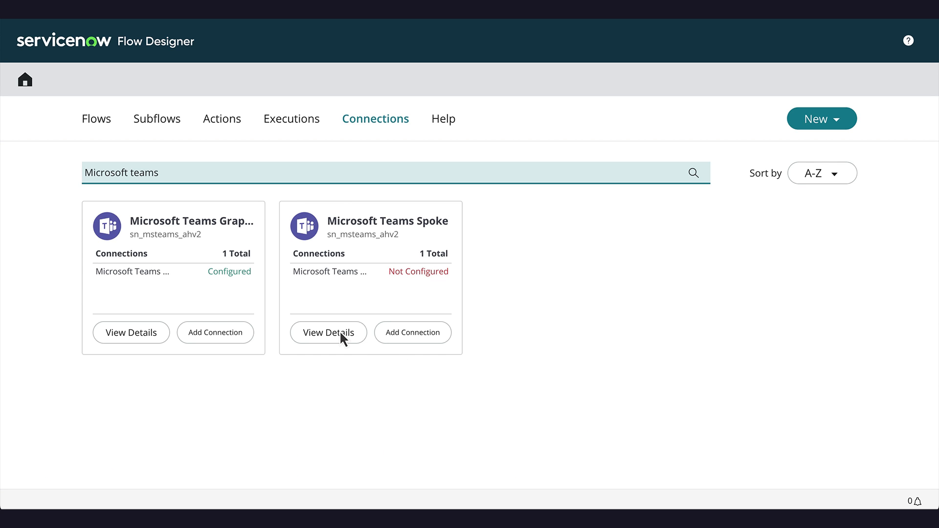
Step: View the Microsoft Teams Spoke card details and reach its configure form's credential fields
click(329, 332)
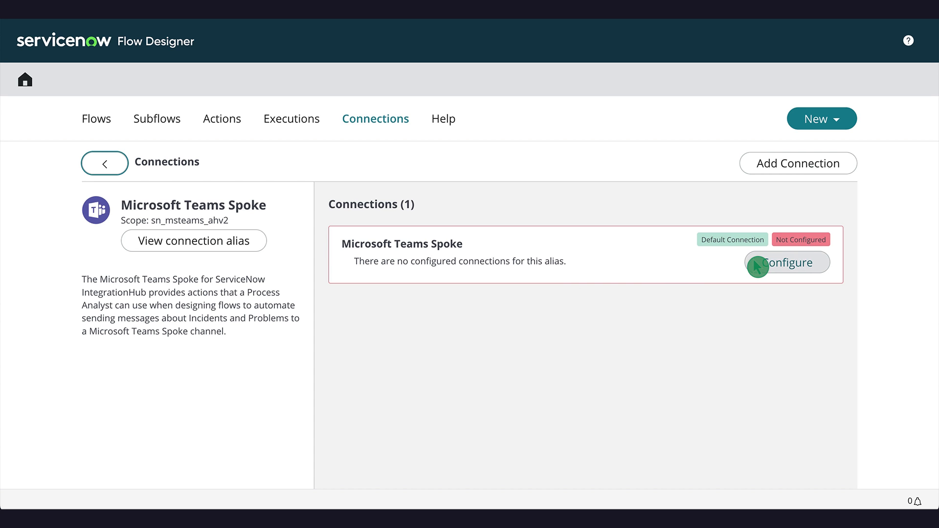
click(787, 263)
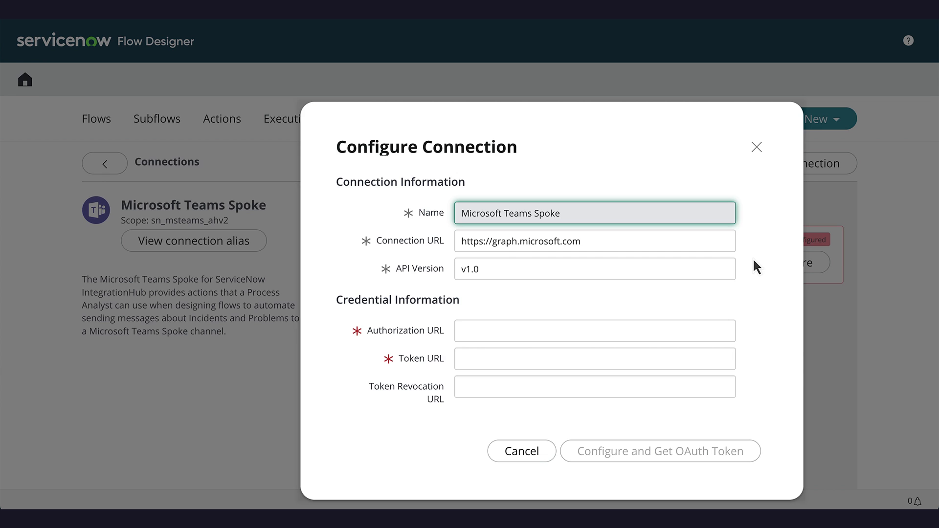
scroll(down, 3)
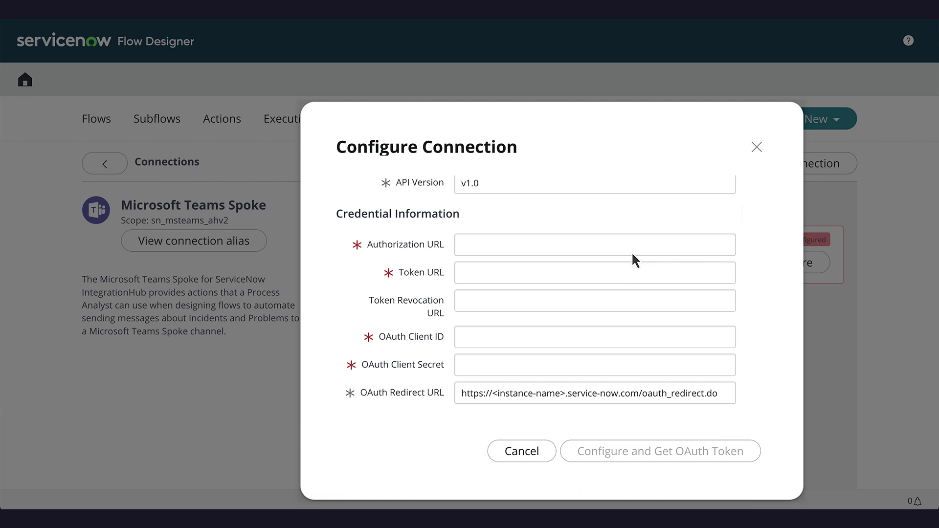
Step: Fill the authorization, token and token revocation URLs on login.microsoftonline.com for the tenant
click(594, 245)
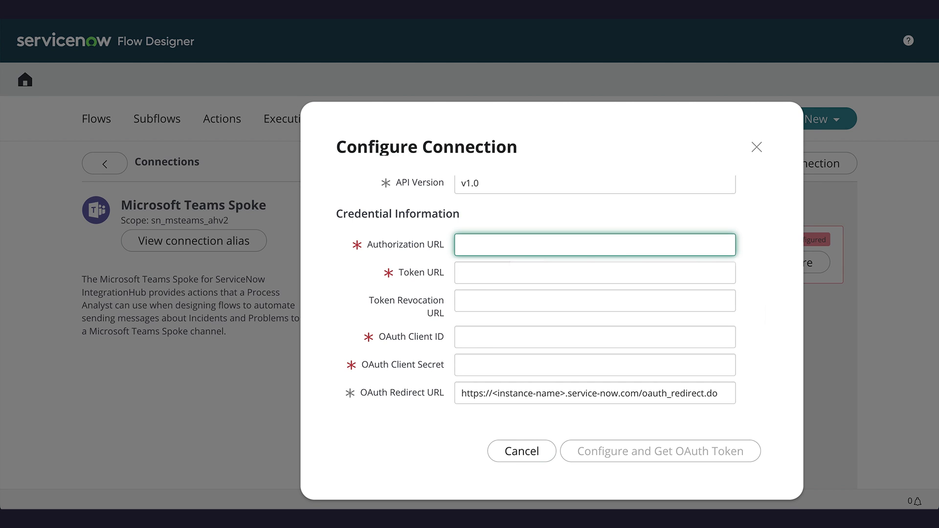
text(https://login.microsoftonline.com/a46df9b7-2c9b-49d5-8c9f-d1)
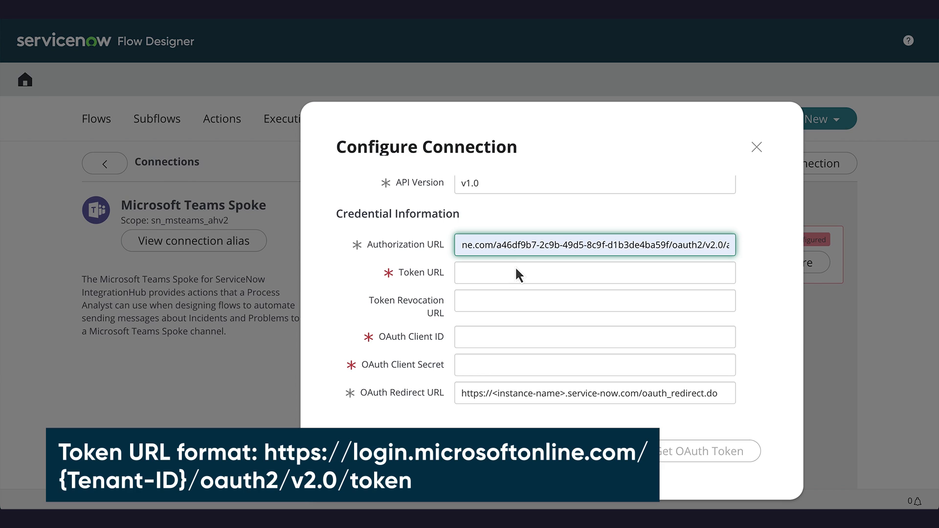
click(594, 273)
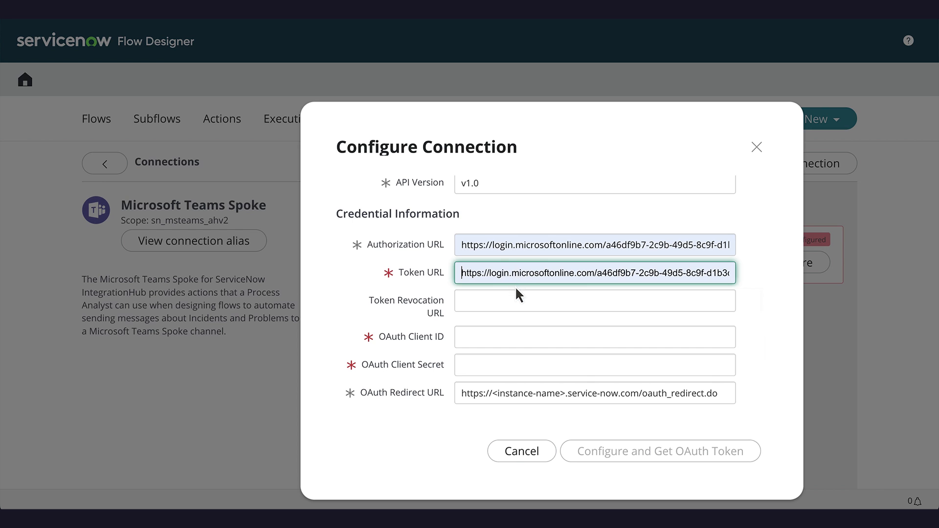
click(594, 301)
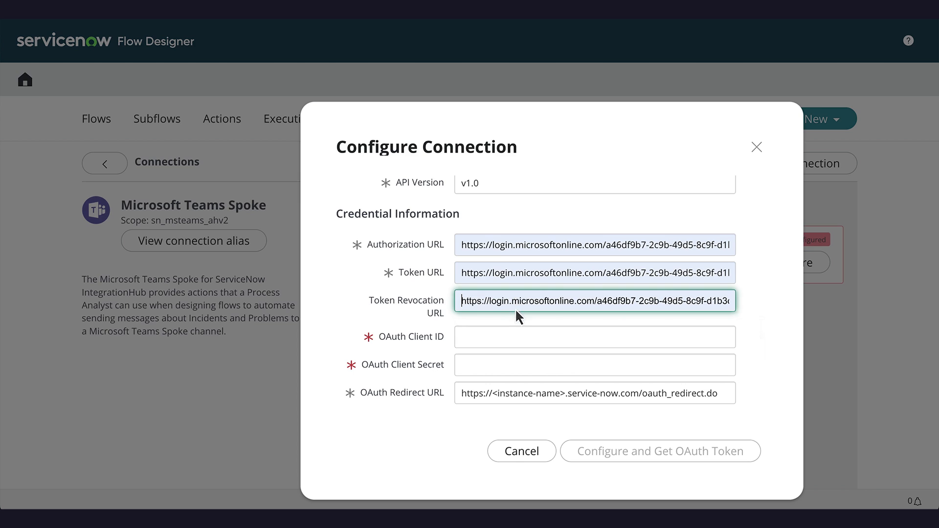
Step: Enter client ID 1a186eb3-d916-46e0-82e2-901290e59540, the secret, and the instance name in the redirect URL
click(594, 336)
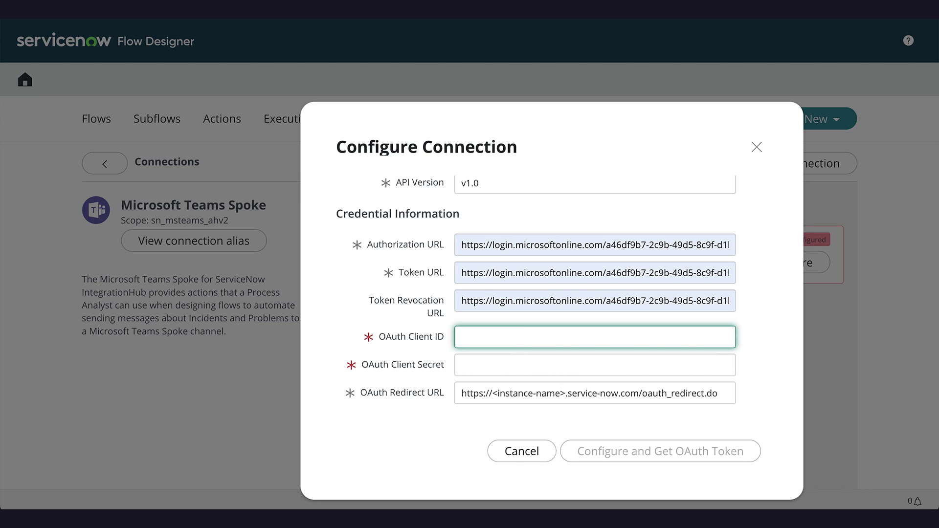
text(1a186eb3-d916-46e0-82e2-901290e59540)
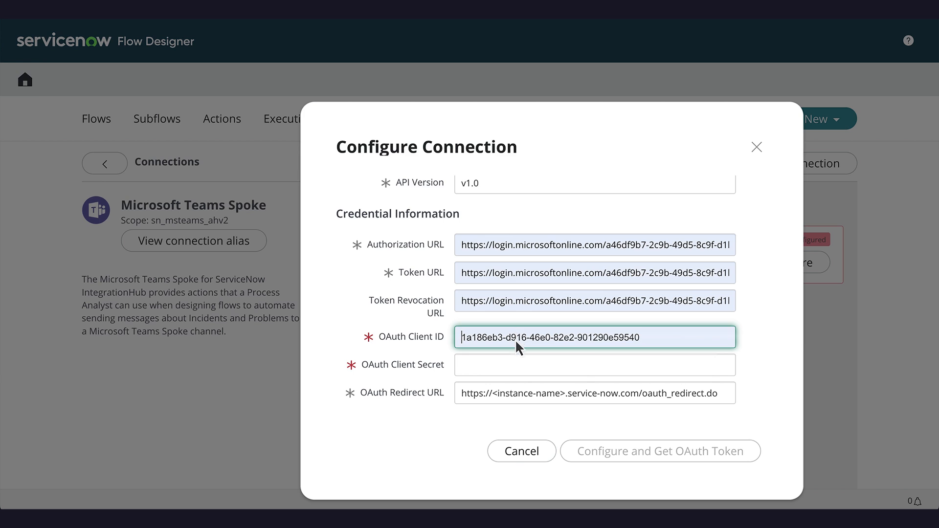
text(••••••••••••••••••••••••••••)
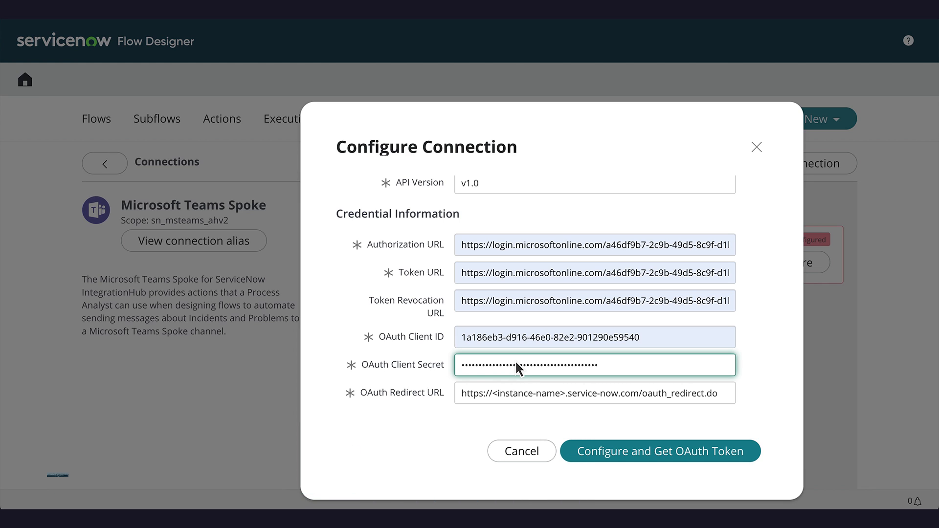
double_click(513, 394)
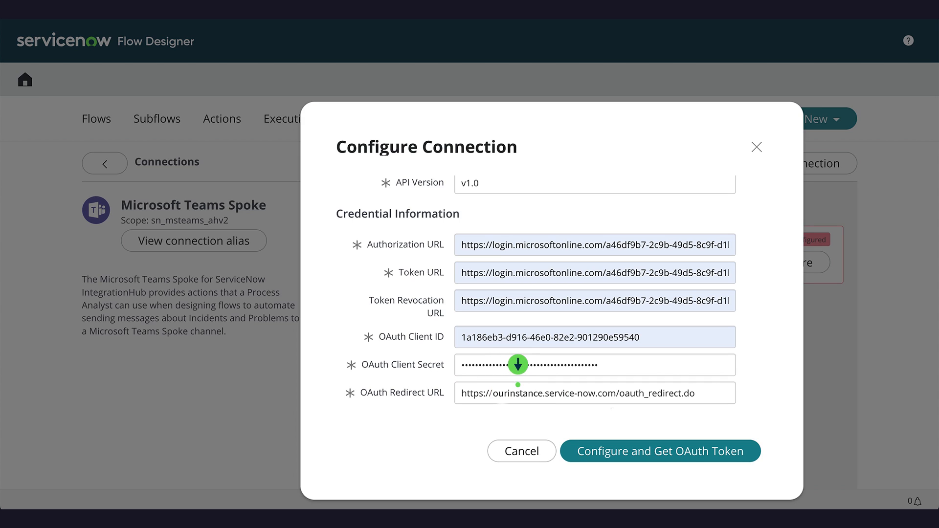
double_click(502, 393)
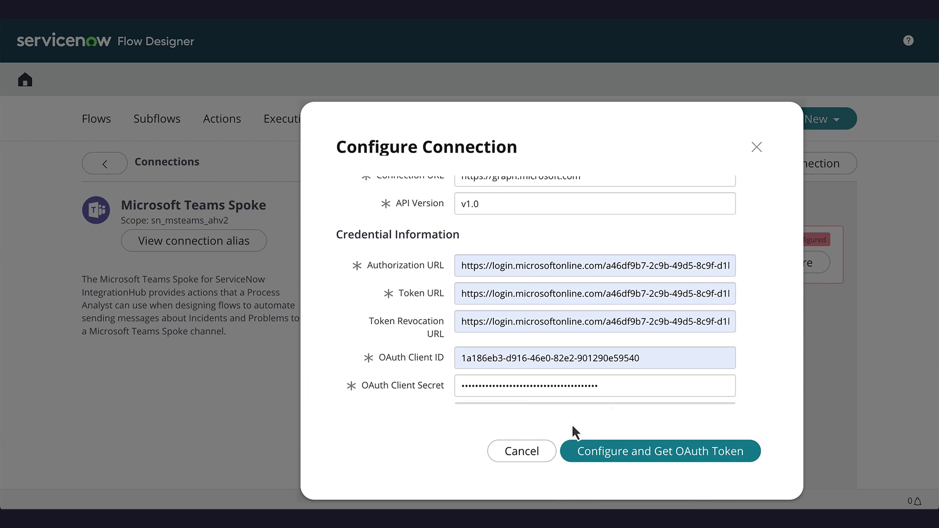
click(659, 451)
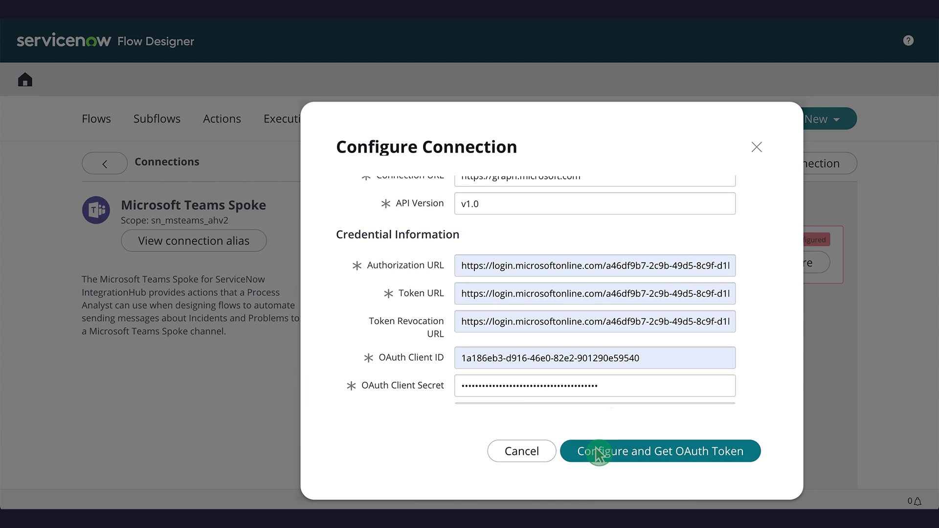
Step: Configure and Get OAuth Token for the Teams Spoke connection, opening the Microsoft account picker
click(658, 451)
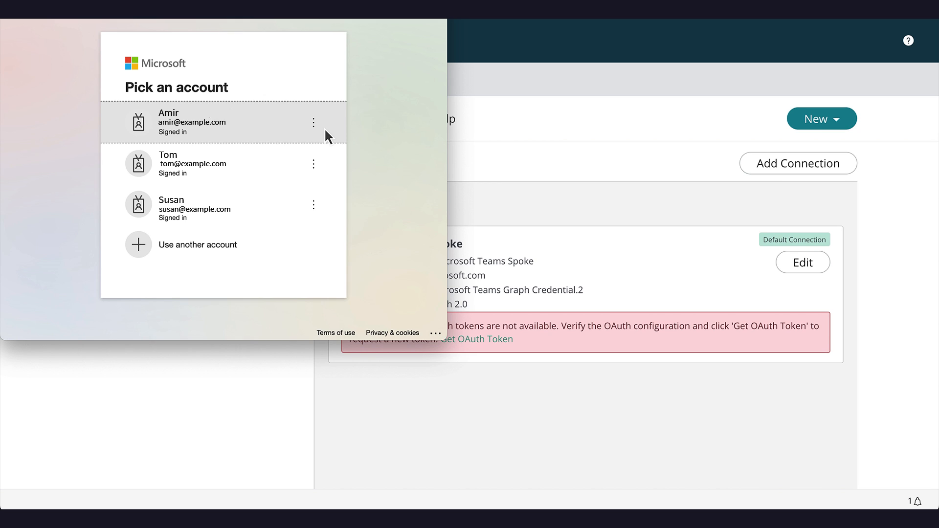
mouse_move(327, 164)
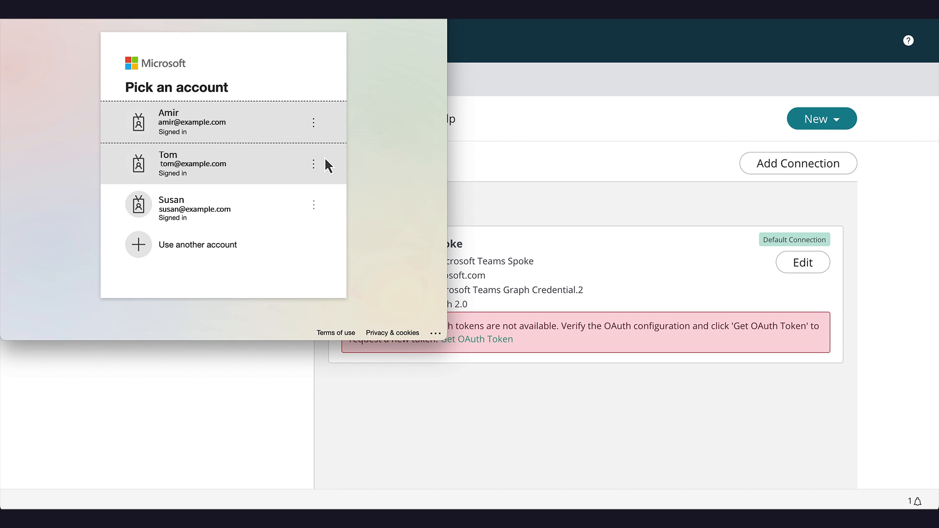